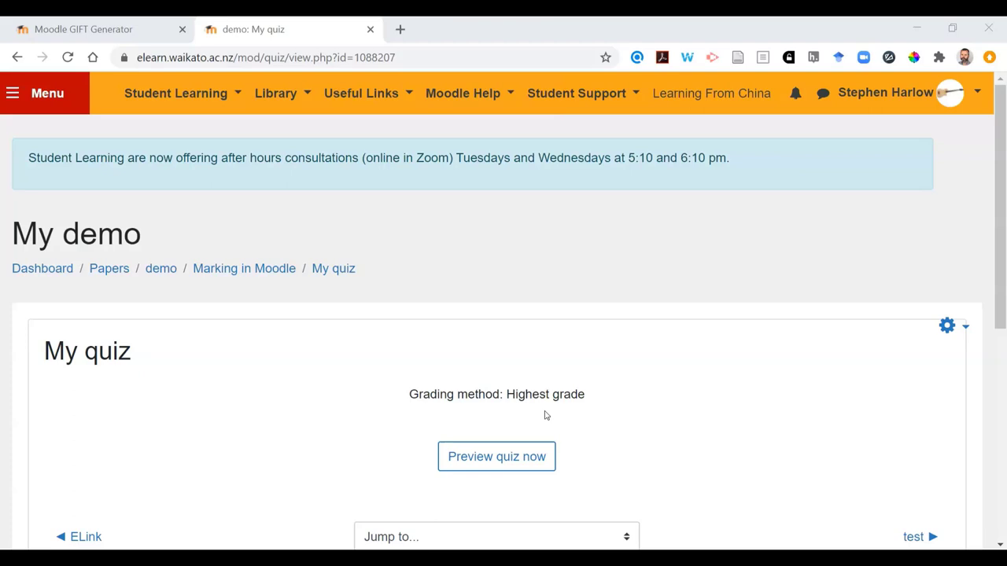
mouse_move(932, 330)
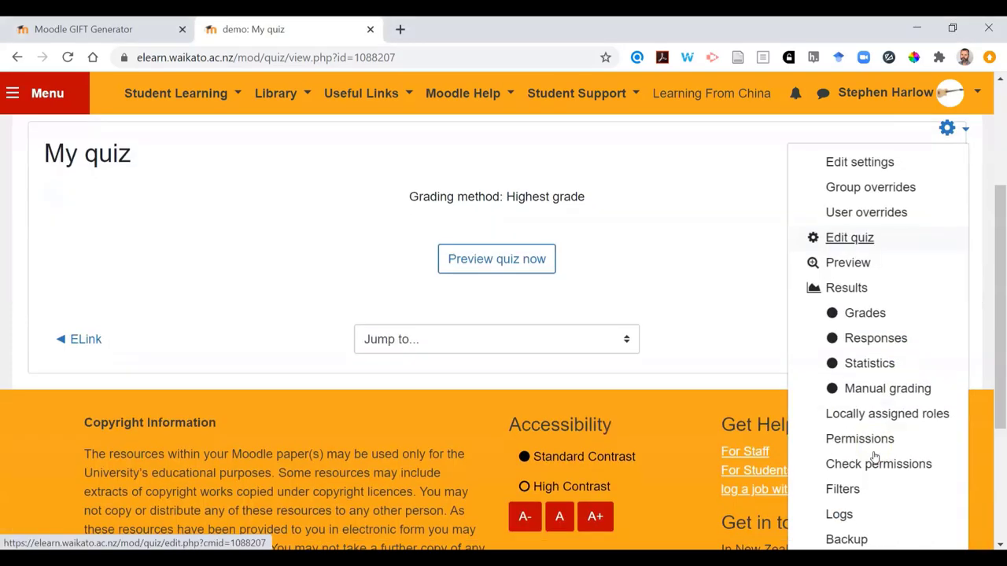
Step: Reveal the quiz administration menu down to the Question bank entries
scroll("down", 3)
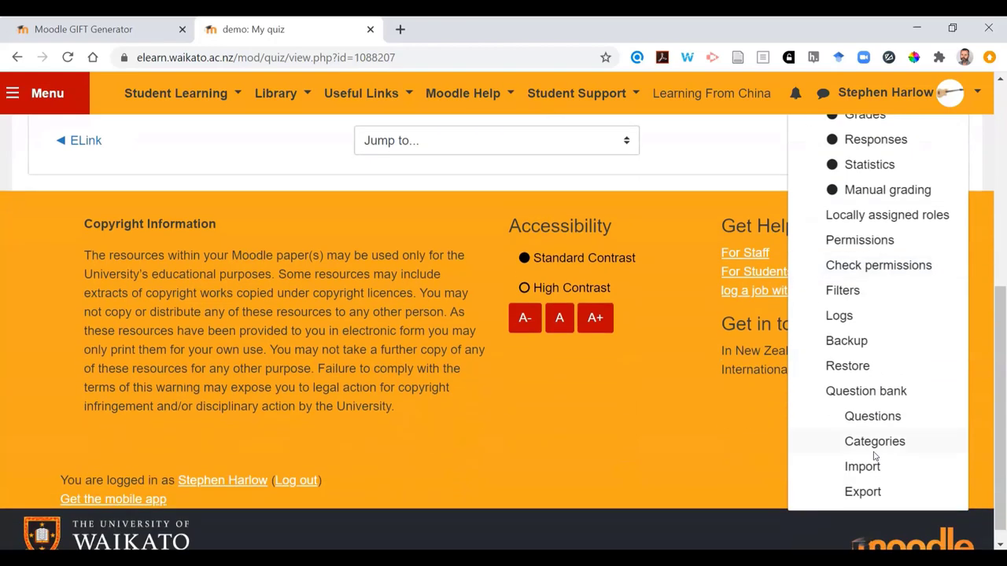
mouse_move(862, 466)
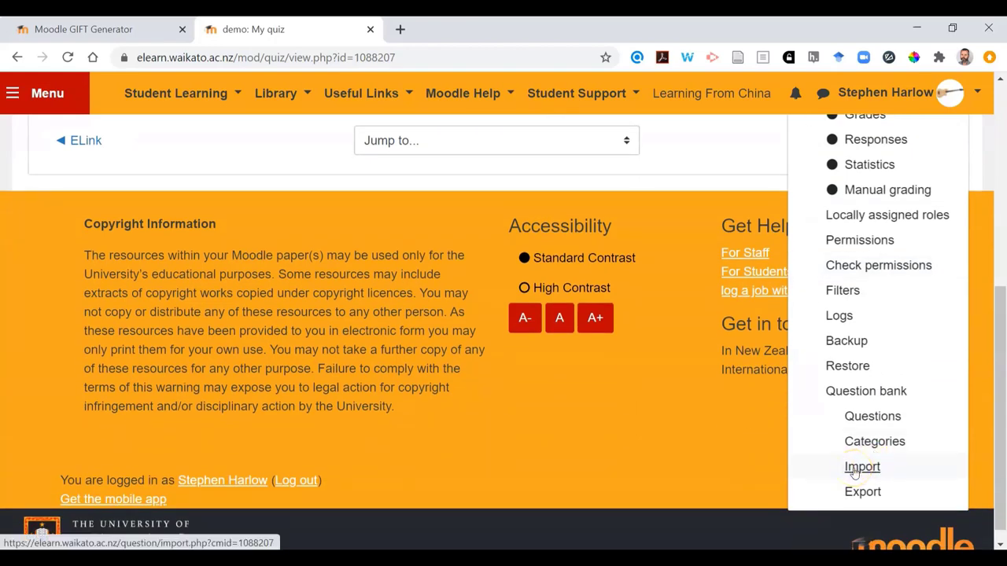
Step: Go to Import questions from file and choose GIFT as the file format
left_click(862, 466)
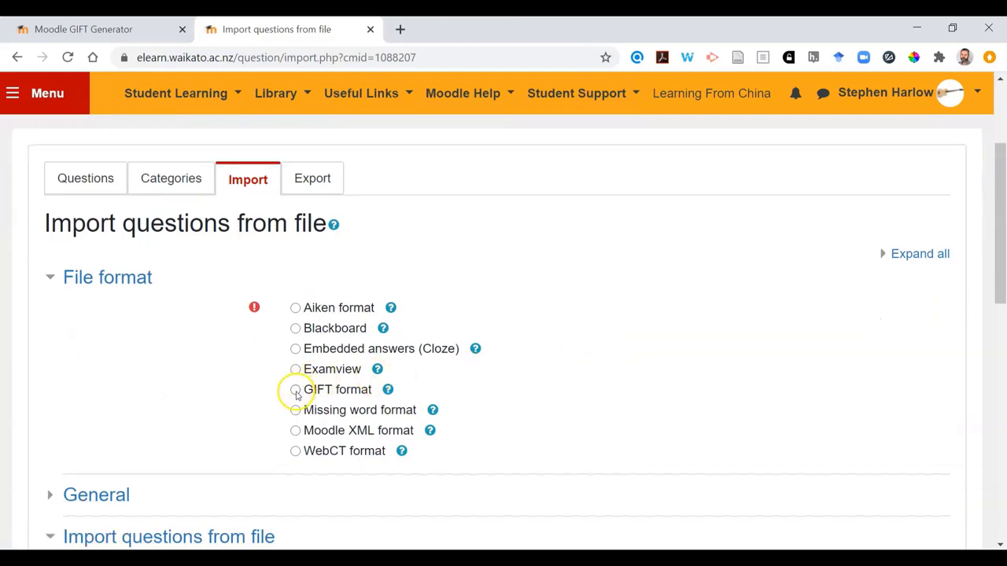
left_click(296, 390)
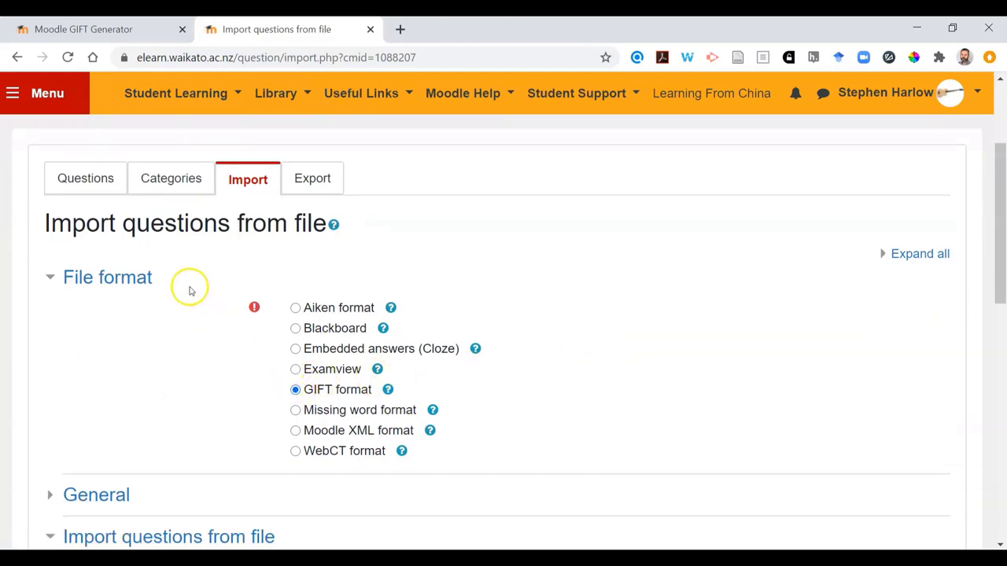
mouse_move(84, 28)
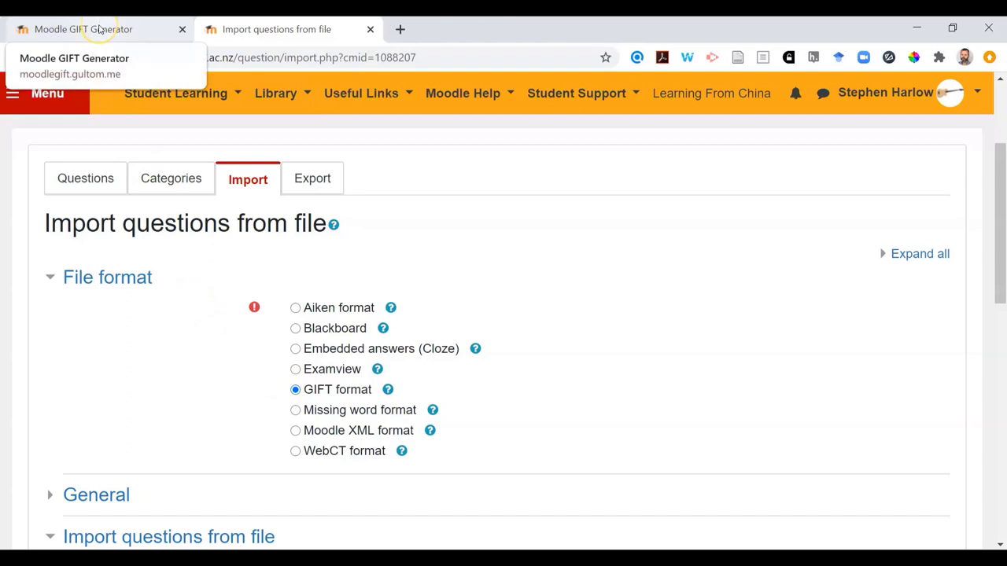
Step: Generate and download the GIFT file of the four pasted questions in Moodle GIFT Generator
left_click(82, 28)
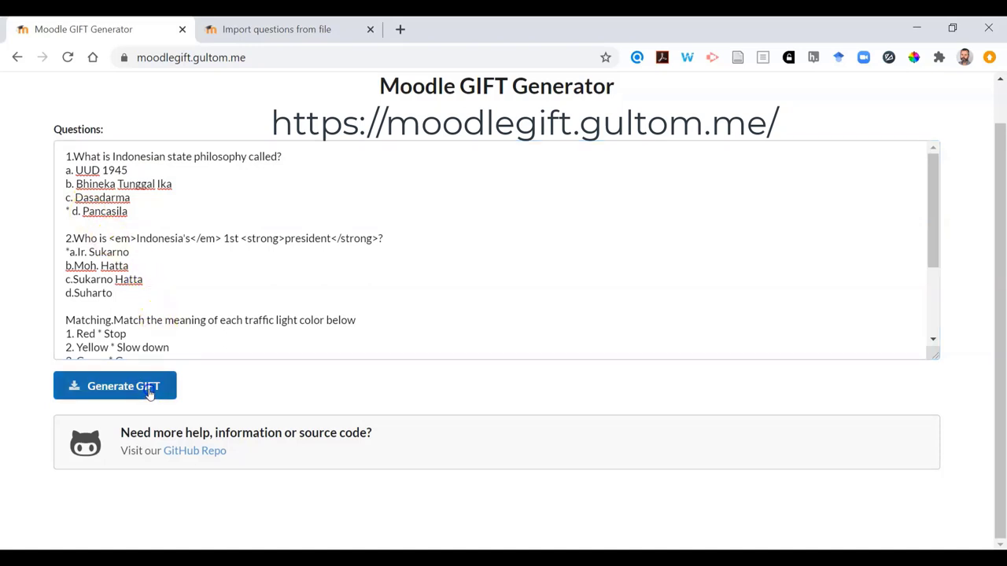
left_click(115, 385)
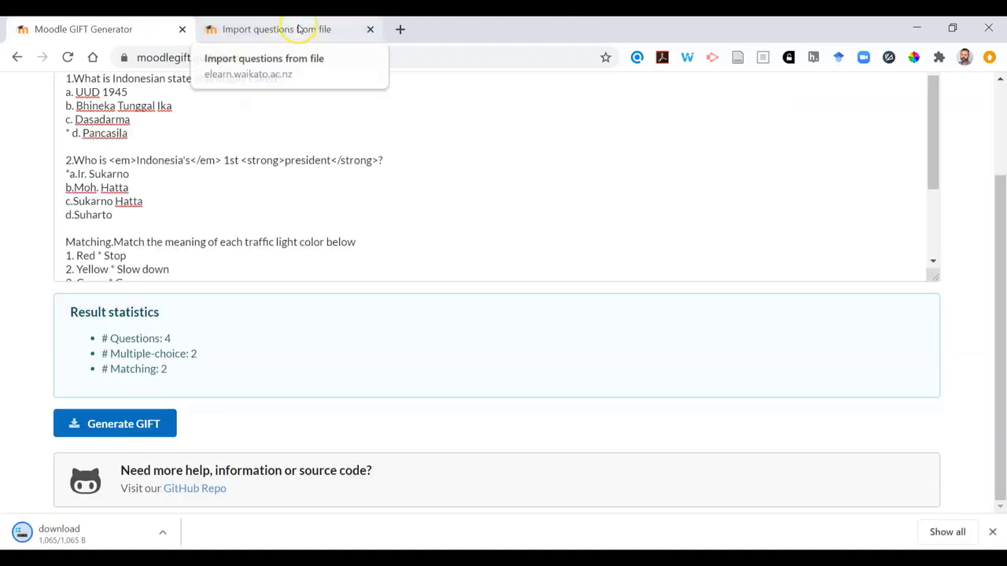
Step: Attach the downloaded GIFT file on the Moodle import page and import it
left_click(275, 29)
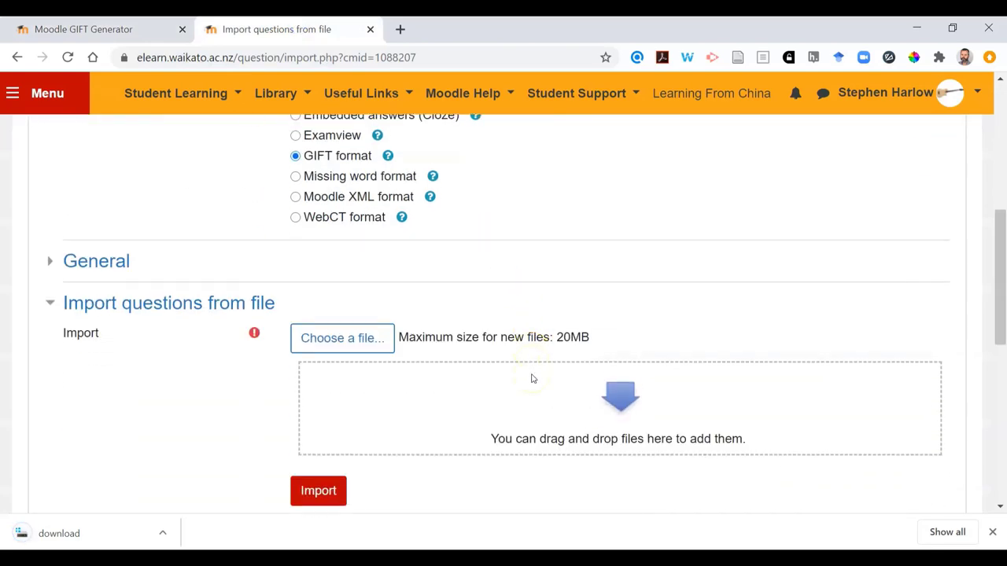
scroll("down", 3)
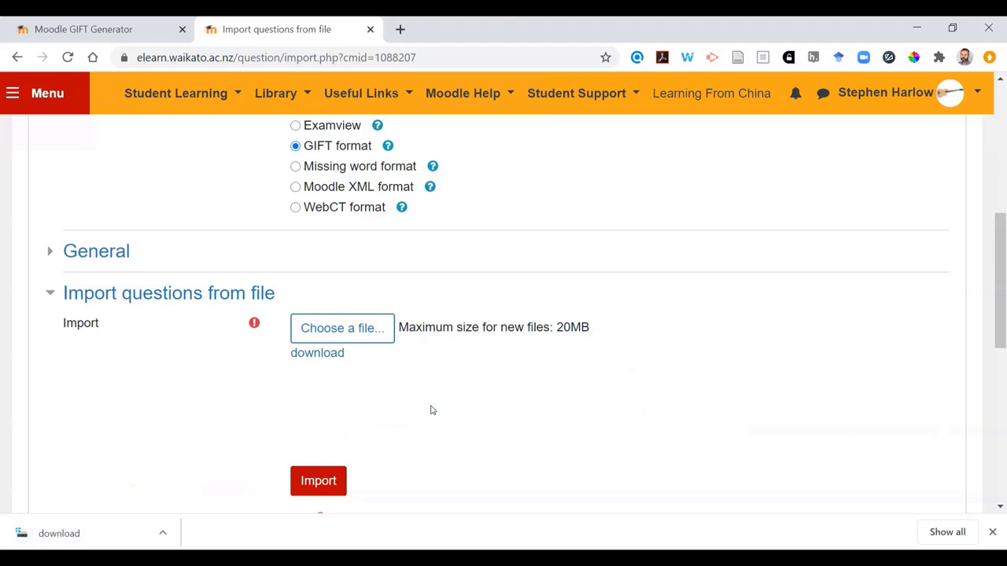
left_click(318, 481)
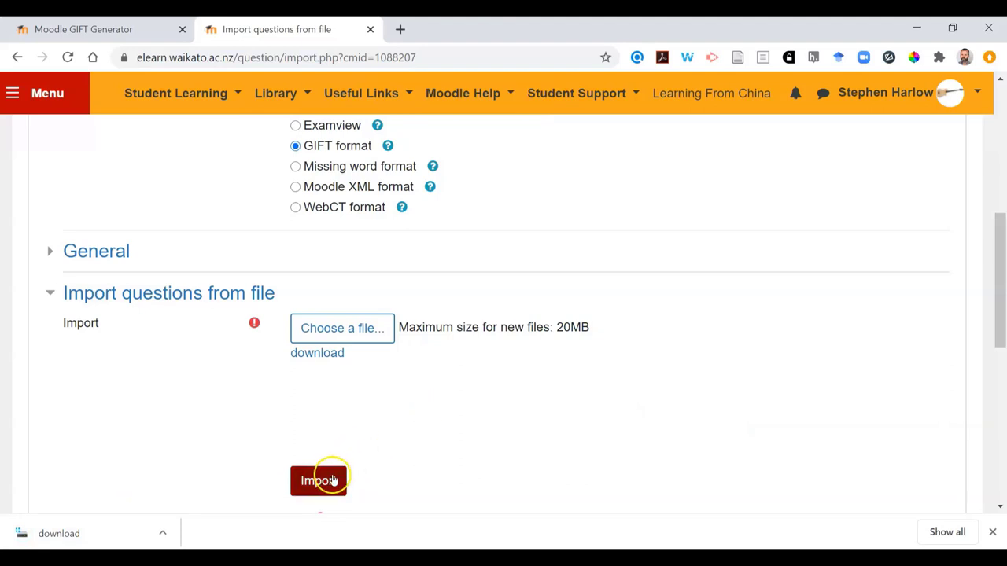
left_click(318, 481)
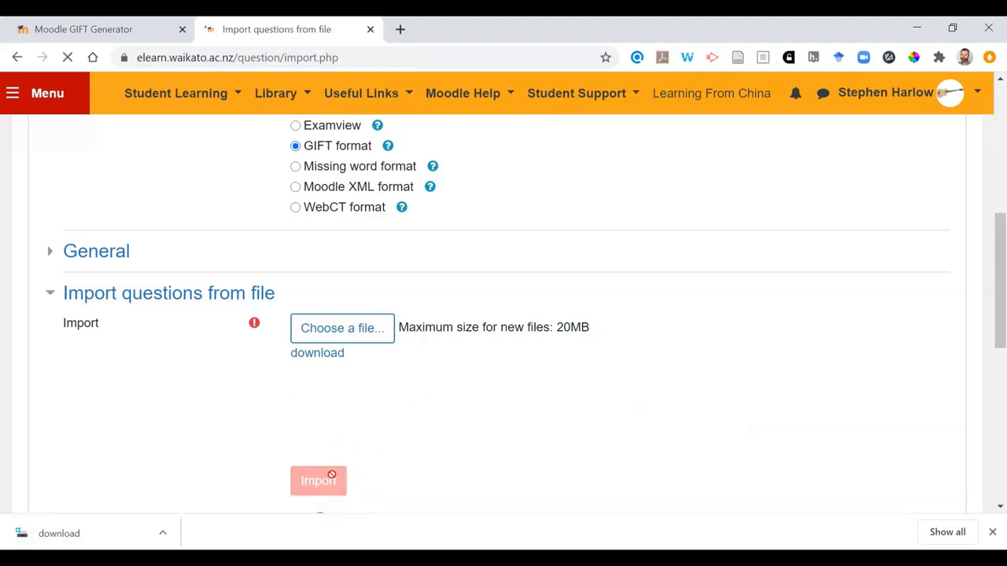
left_click(318, 481)
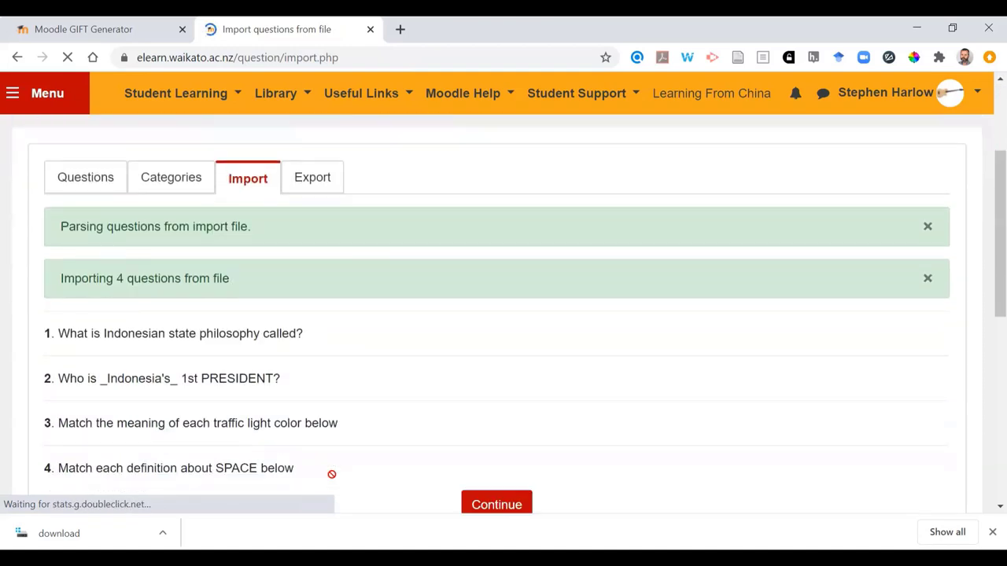
Step: Continue to the question bank showing 'Imported questions (4)'
left_click(498, 503)
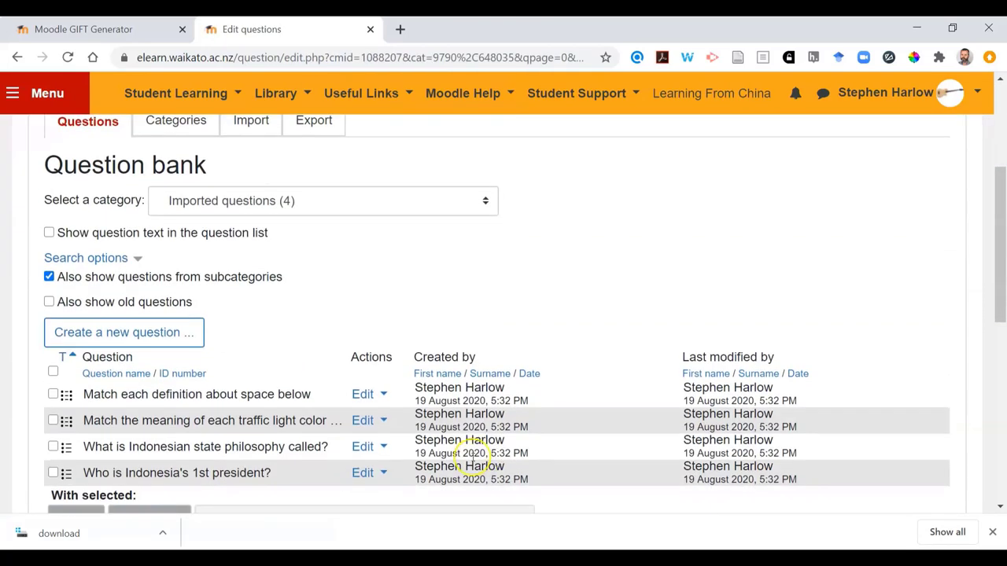
scroll("down", 3)
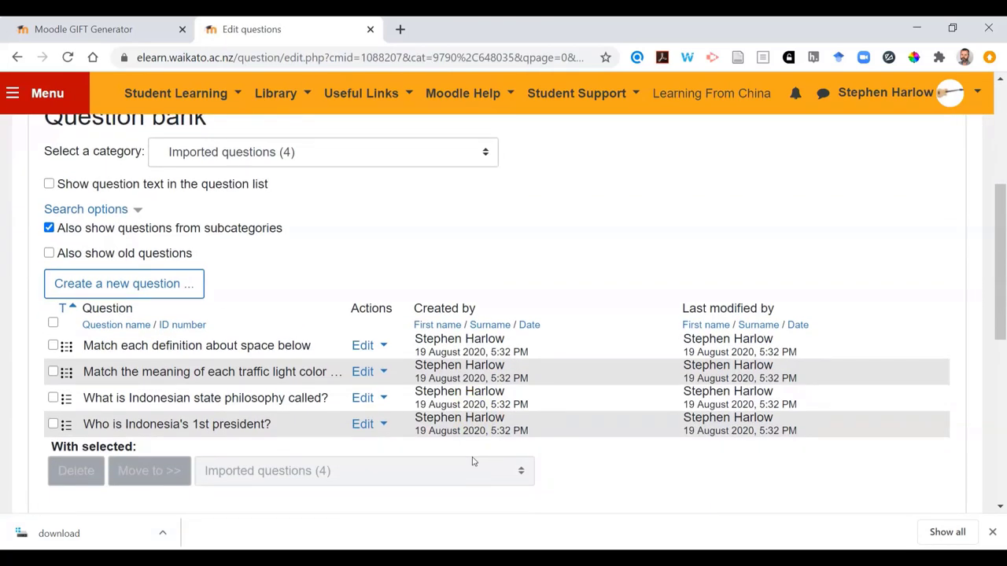